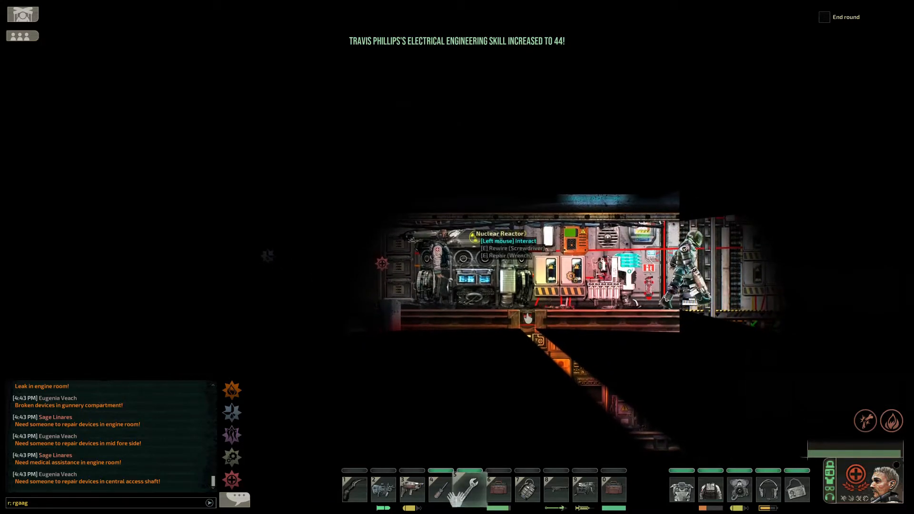
- Sabotage the Nuclear Reactor's mechanical condition with the wrench and keep it going
{"action": "left_click", "coordinate": [528, 319]}
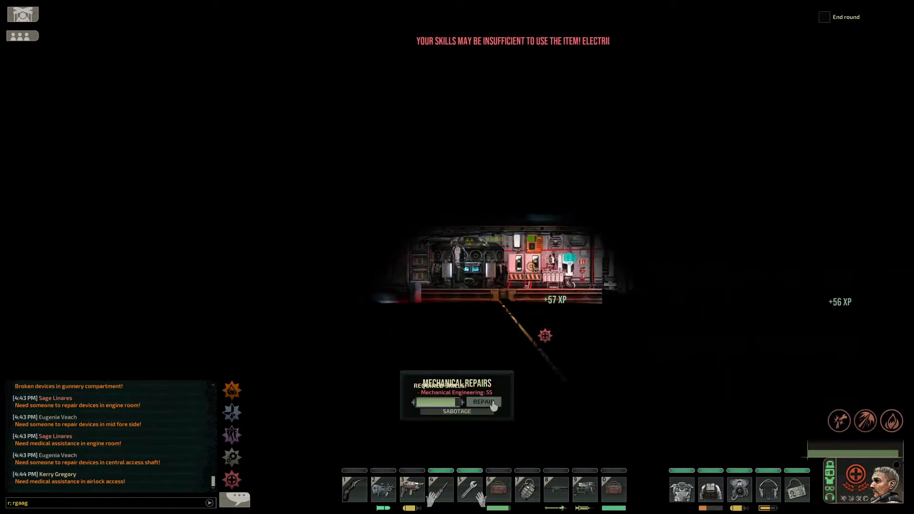
{"action": "left_click", "coordinate": [483, 402]}
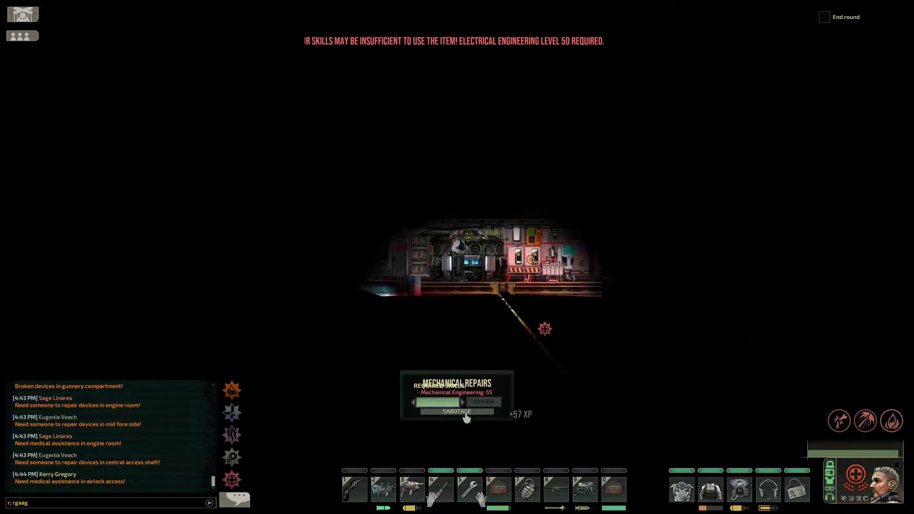
{"action": "left_click", "coordinate": [456, 411]}
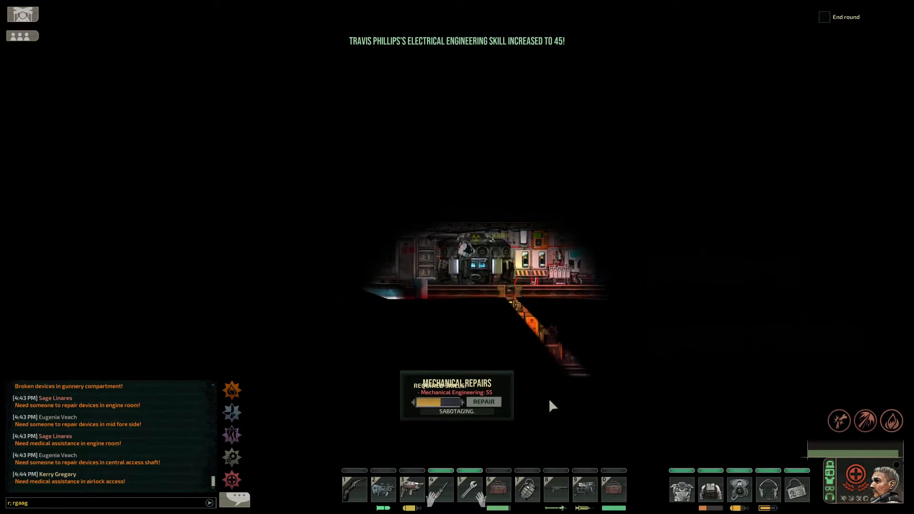
{"action": "left_click", "coordinate": [484, 402]}
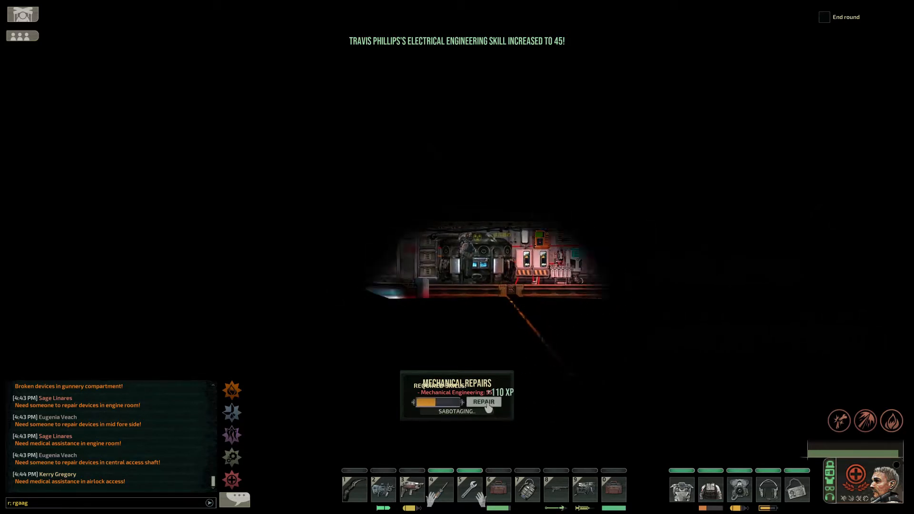
{"action": "left_click", "coordinate": [484, 401]}
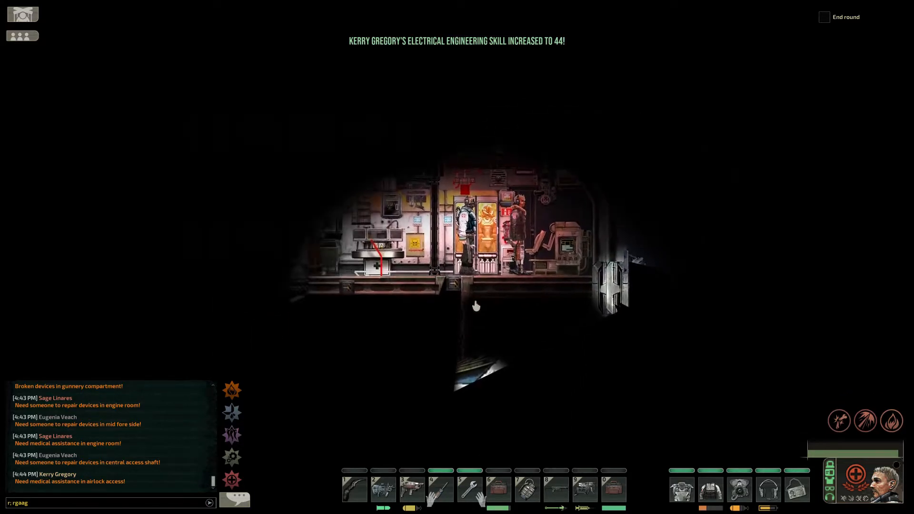
- Bring up the health overview showing the left arm's lacerations and burns
{"action": "left_click", "coordinate": [476, 305]}
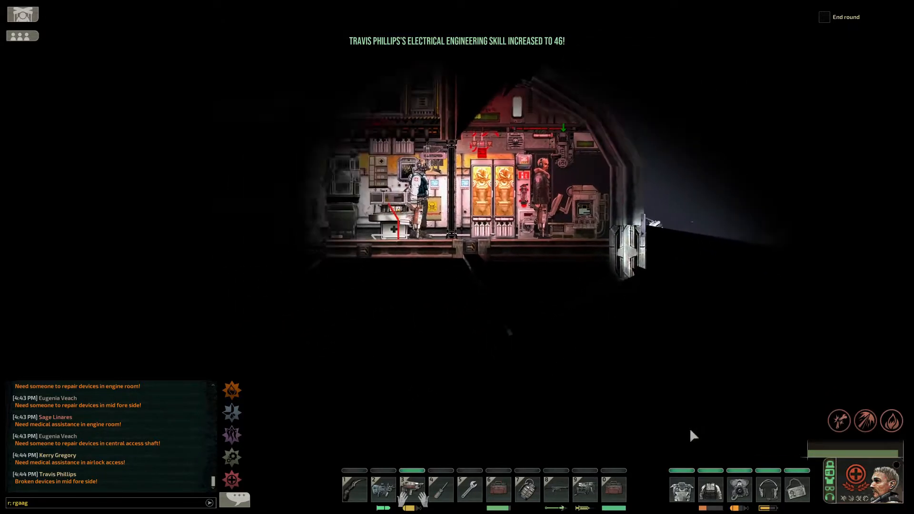
{"action": "left_click", "coordinate": [856, 477]}
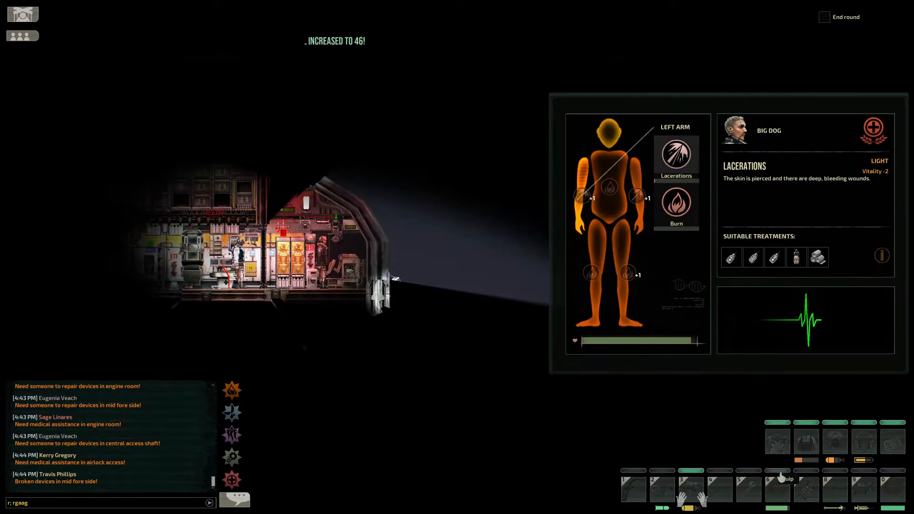
- Inspect the torso, leave the health panel and head back to the reactor's repairs
{"action": "left_click", "coordinate": [609, 175]}
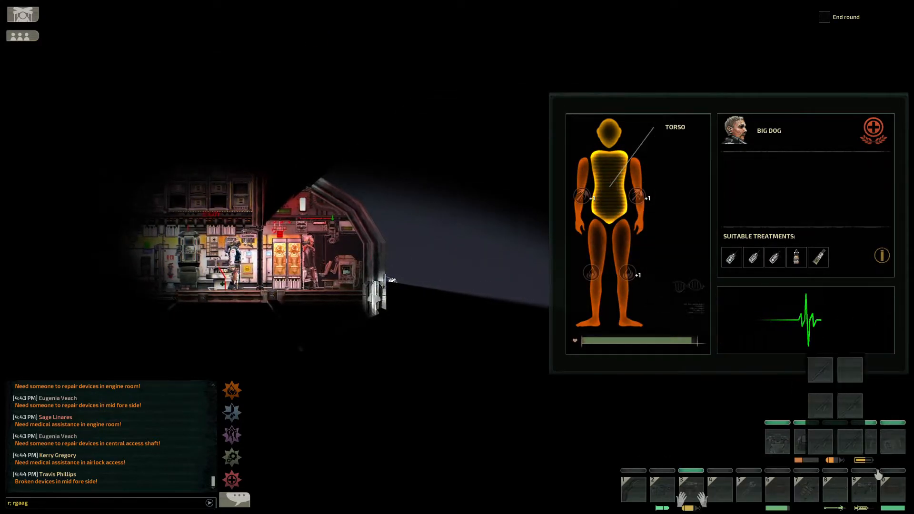
{"action": "left_click", "coordinate": [621, 274]}
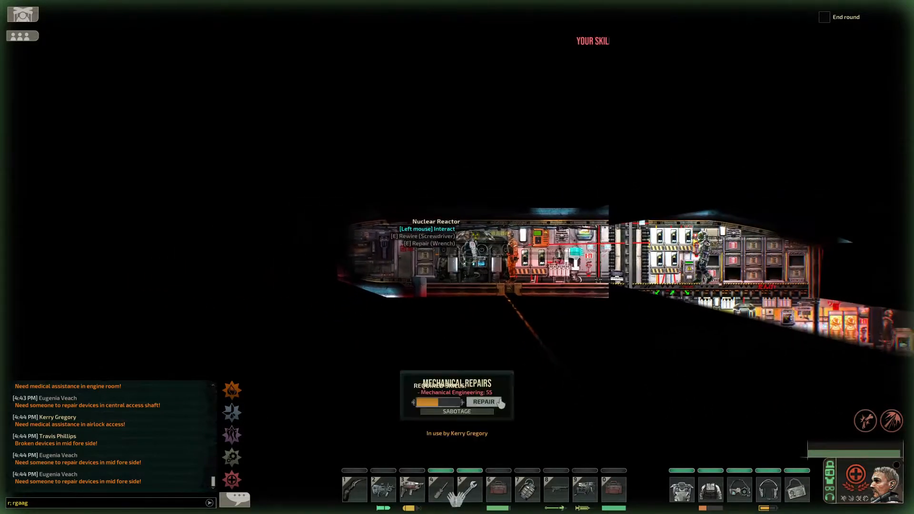
- Man a submarine turret and aim it at the creature swimming outside the hull
{"action": "left_click", "coordinate": [484, 401]}
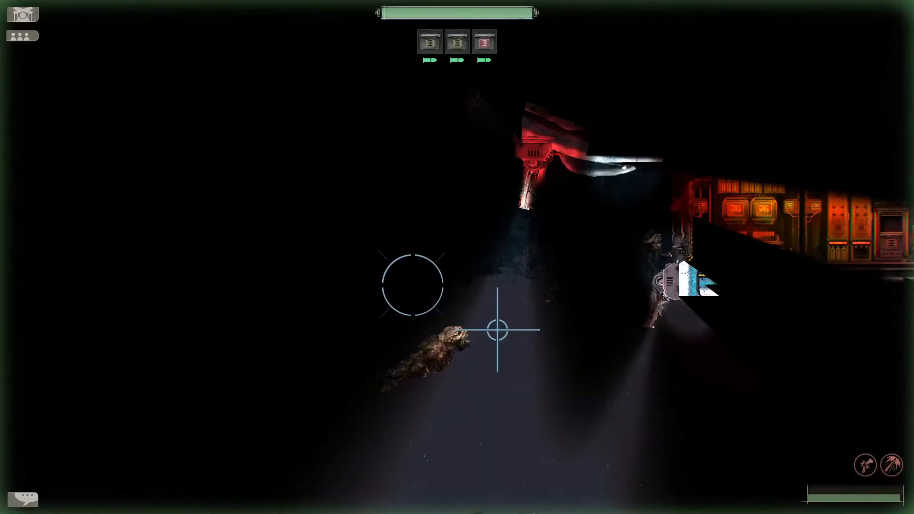
- Leave the turret station and walk back through the submarine corridors
{"action": "key", "text": "f3"}
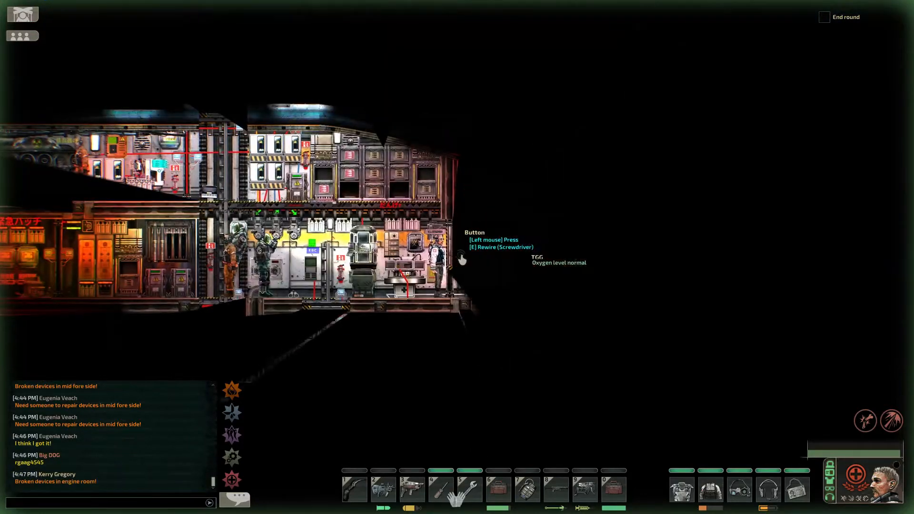
- Start sabotaging the Nuclear Reactor again despite the insufficient-skill warning
{"action": "left_click", "coordinate": [461, 258]}
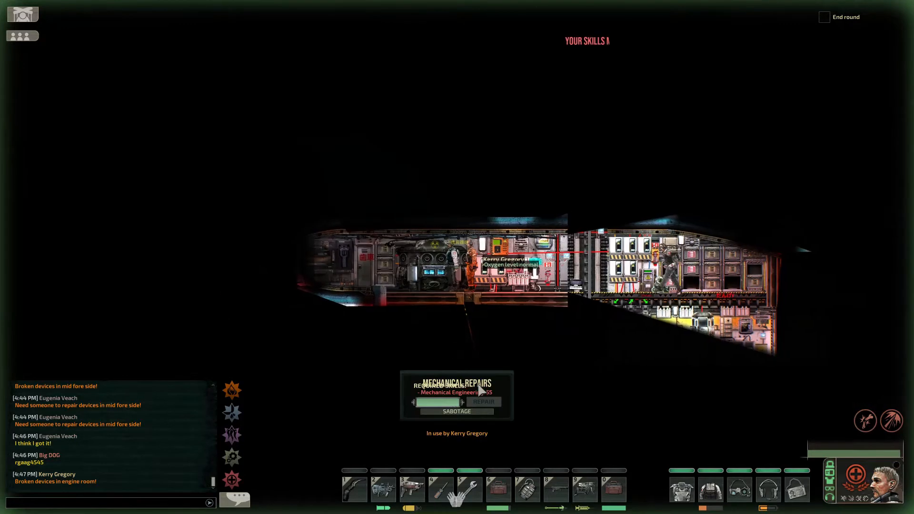
{"action": "left_click", "coordinate": [456, 411]}
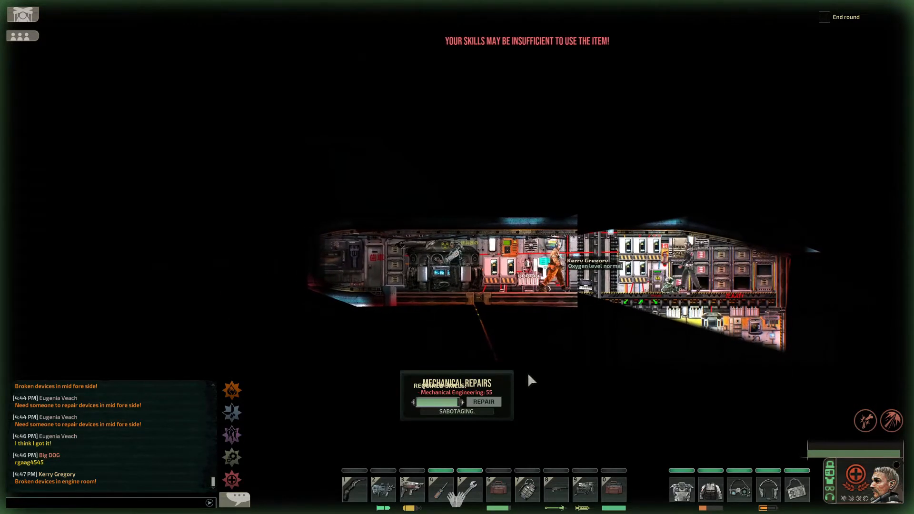
{"action": "left_click", "coordinate": [482, 401]}
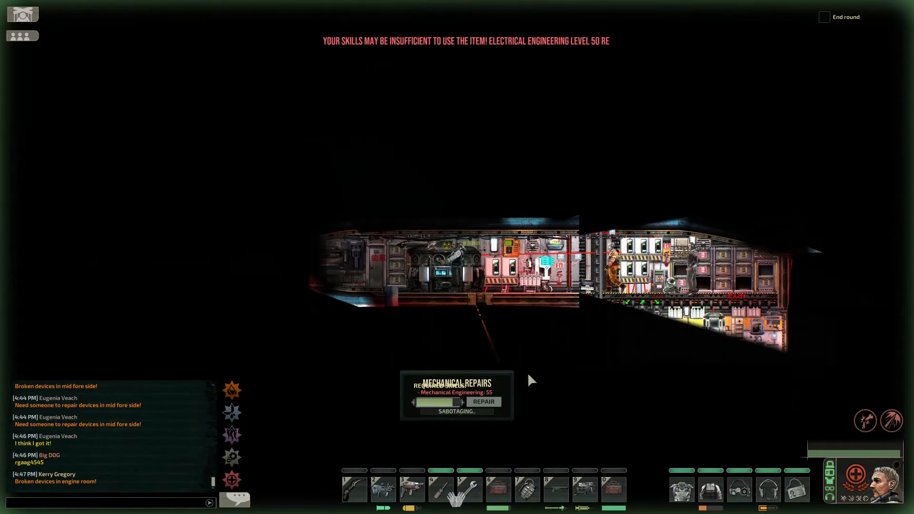